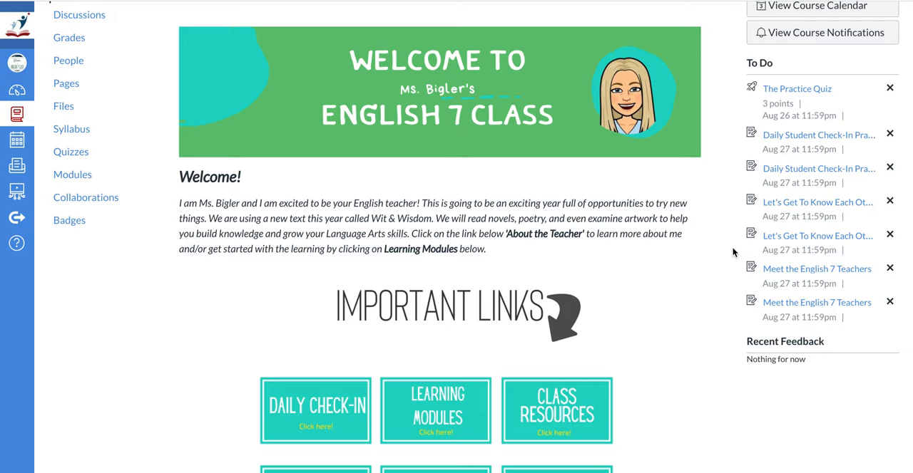
mouse_move(670, 303)
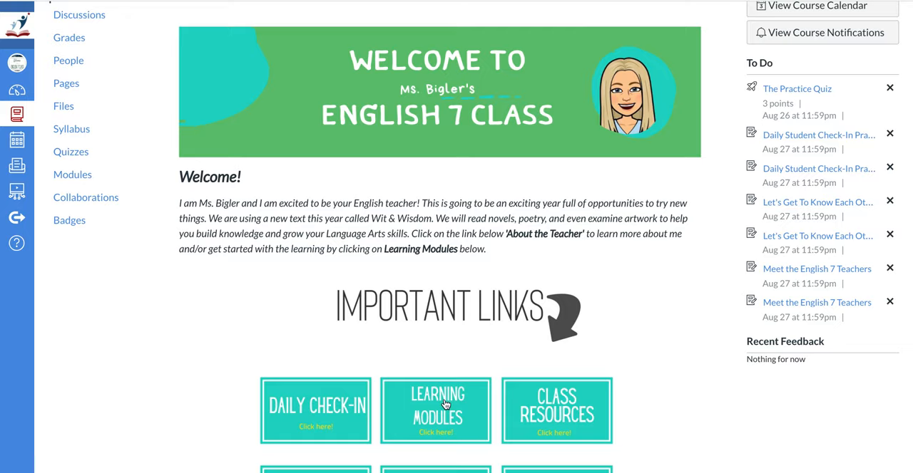
Open the Learning Modules page and scroll to the Welcome Back to School Day 1 items
left_click(435, 411)
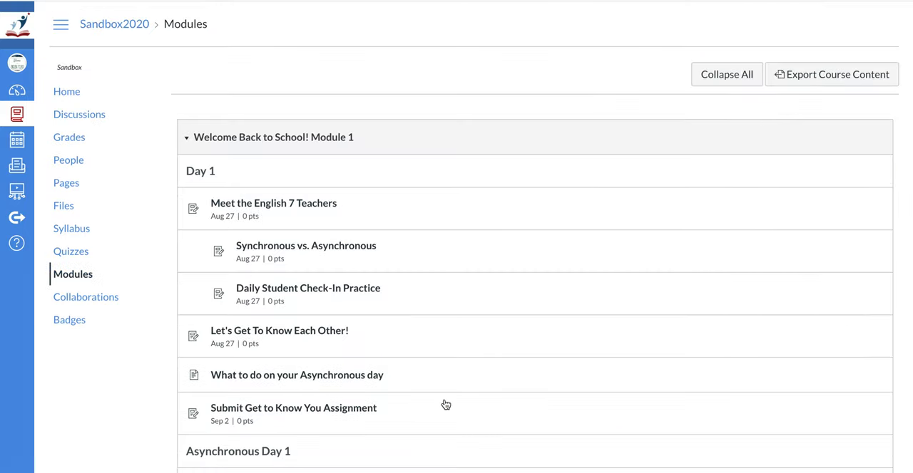
scroll("down", 3)
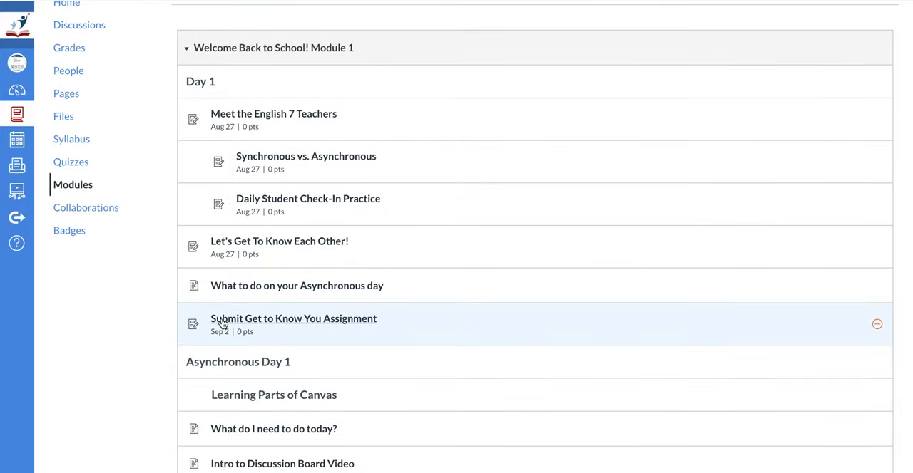
mouse_move(293, 319)
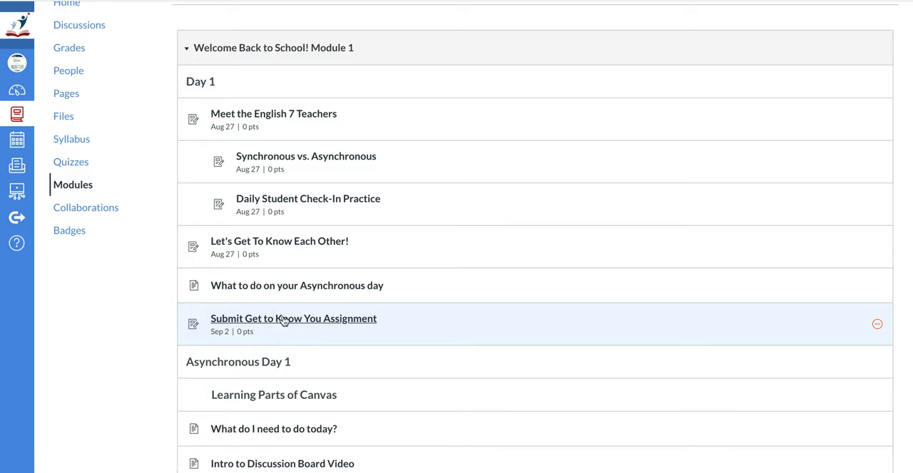
Open Submit Get to Know You Assignment and start a new submission
left_click(293, 319)
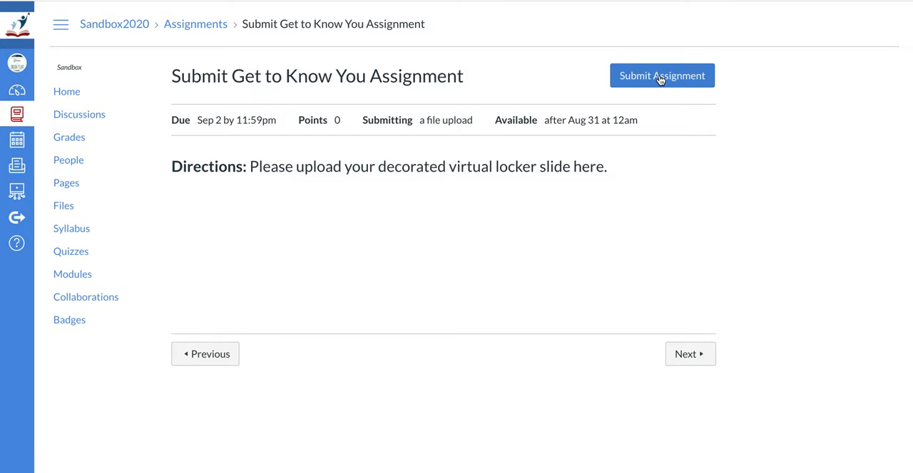
left_click(661, 76)
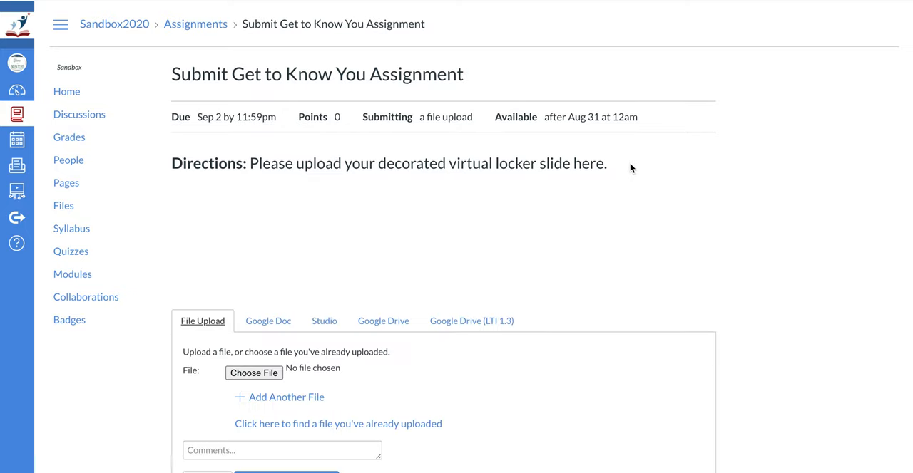
scroll("down", 3)
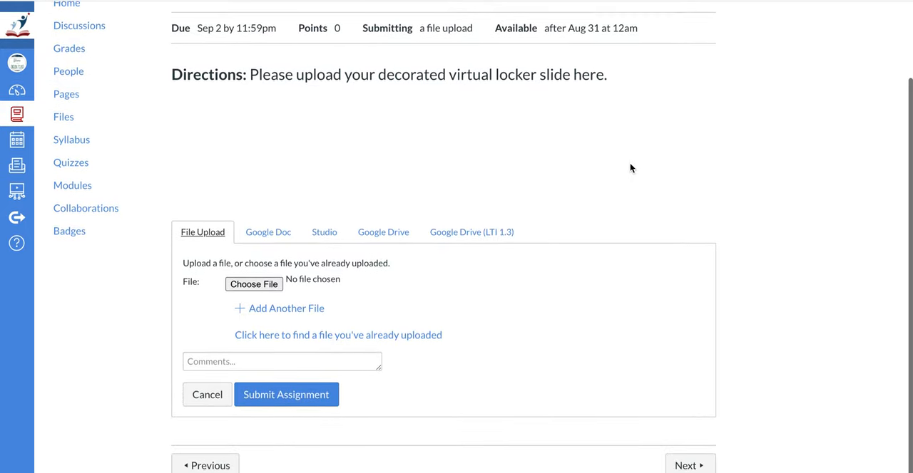
mouse_move(466, 213)
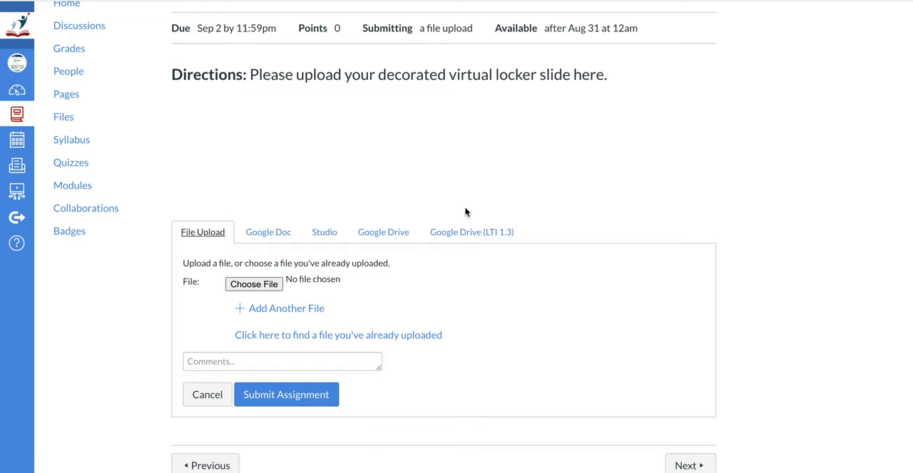
mouse_move(506, 297)
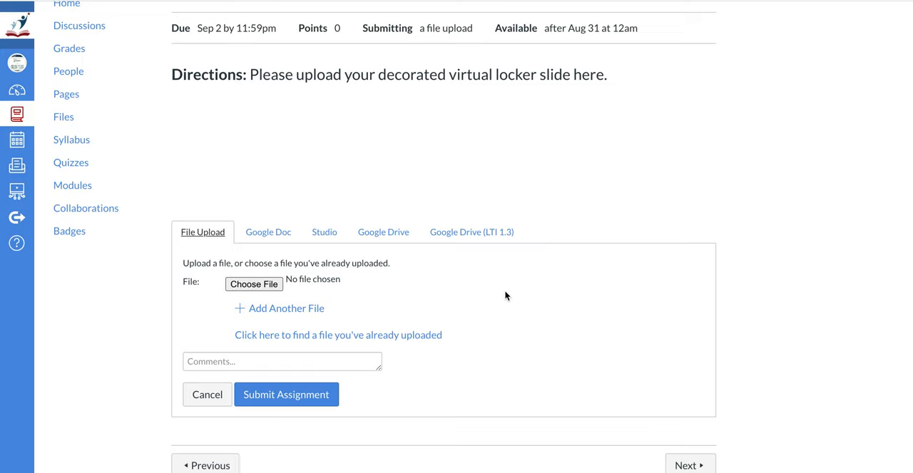
mouse_move(408, 268)
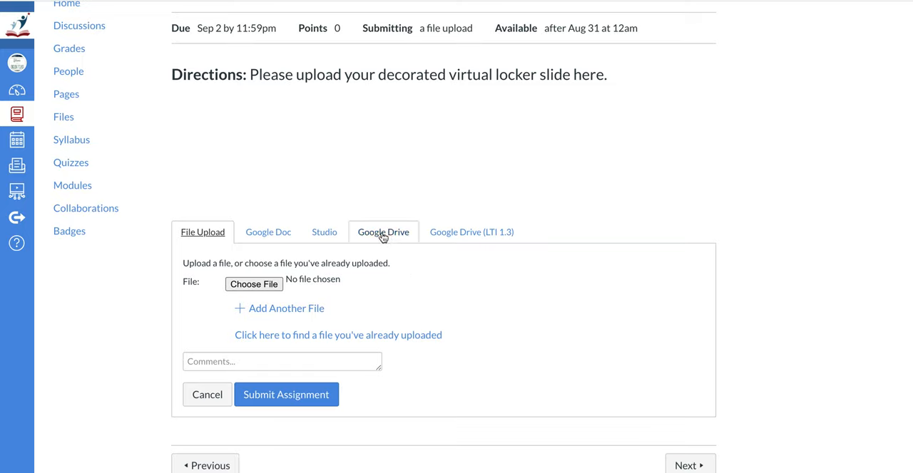
Search Google Drive for 'student' and attach the Student Copy of Locker Assignment file
left_click(383, 232)
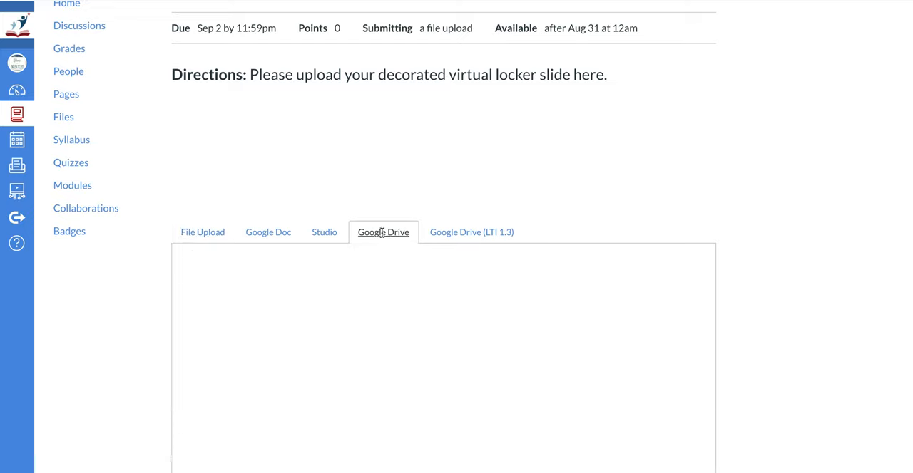
left_click(383, 232)
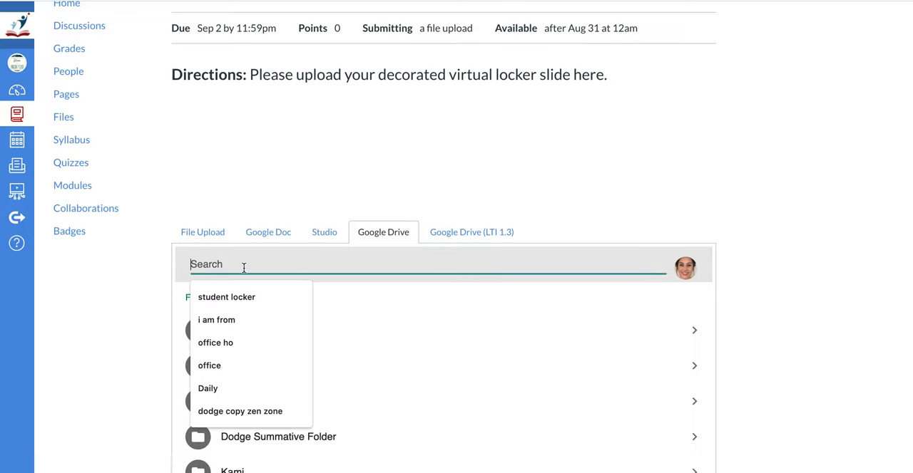
type("student")
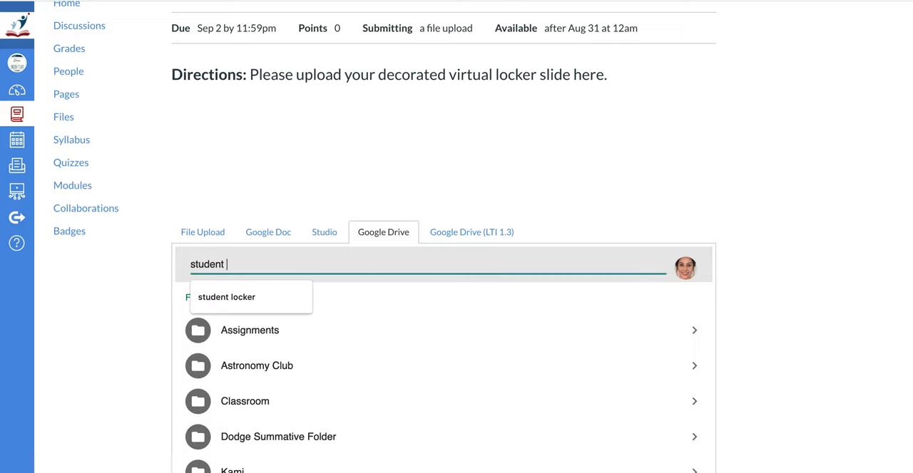
left_click(226, 297)
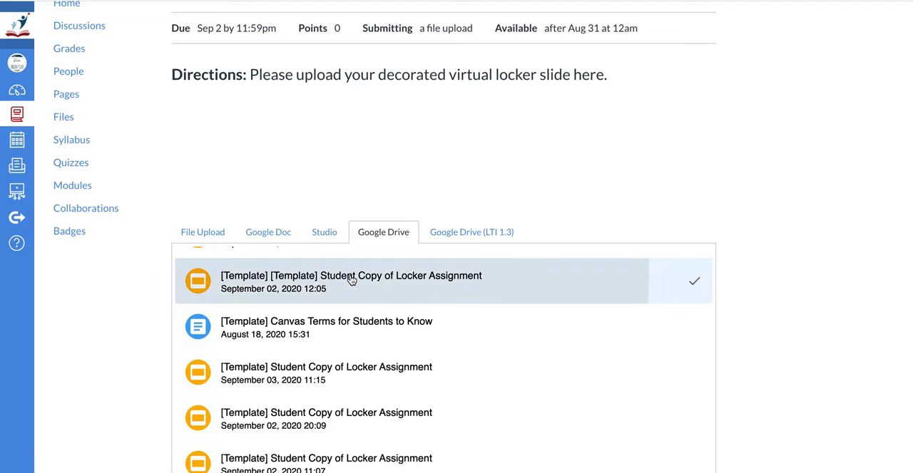
scroll("down", 3)
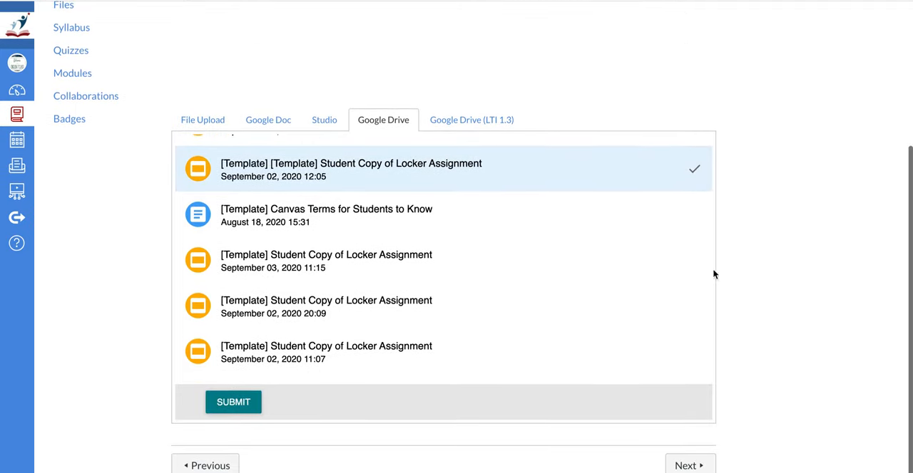
left_click(233, 402)
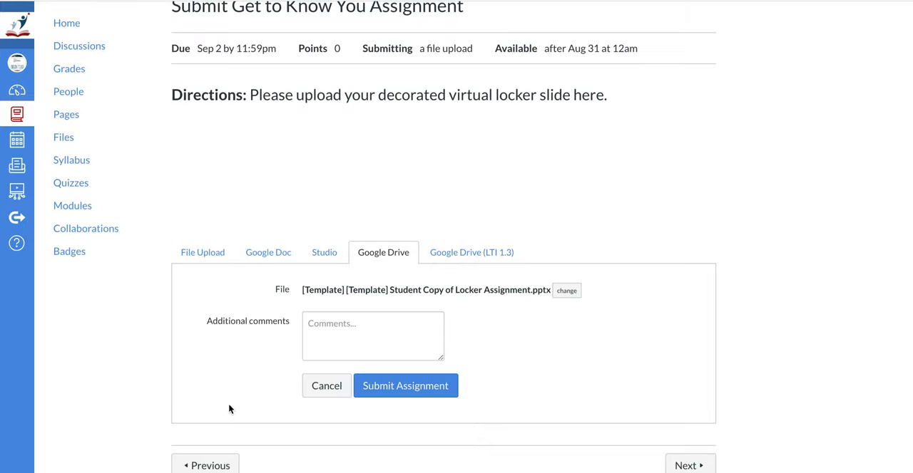
mouse_move(427, 310)
type("T")
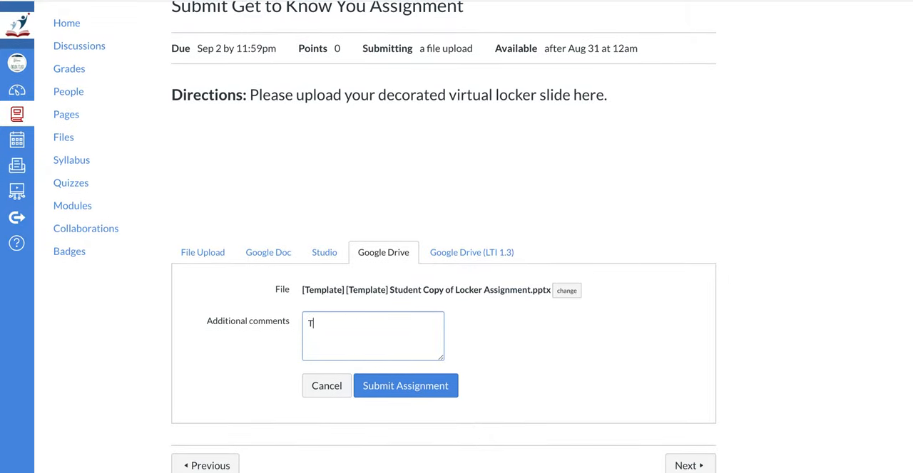
Submit the assignment with the comment 'This was just a test Ms. Bigler!'
type("his was just")
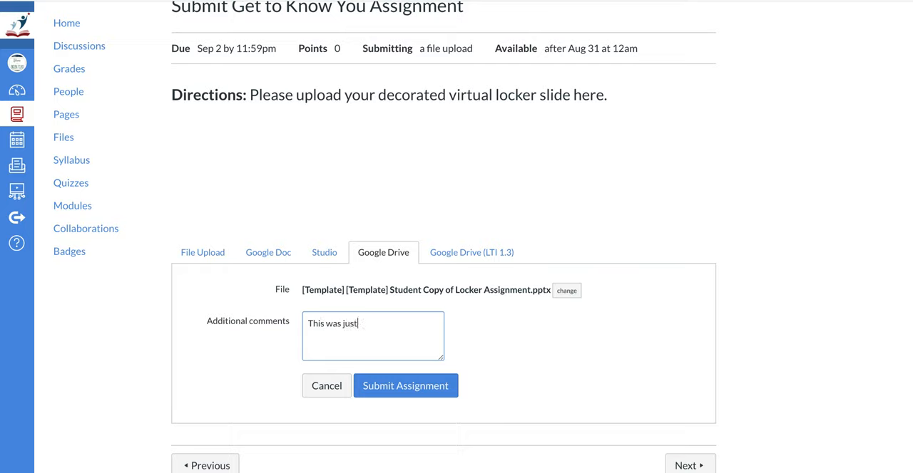
type("a test Ms.")
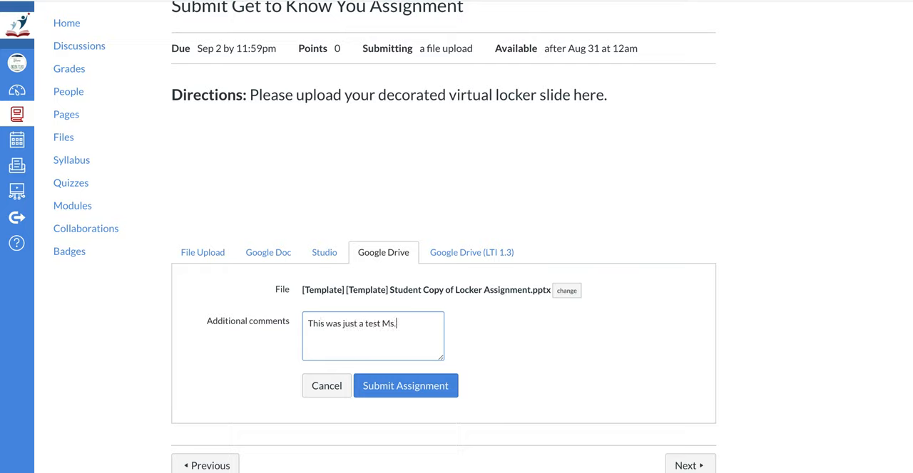
type("Bigler!")
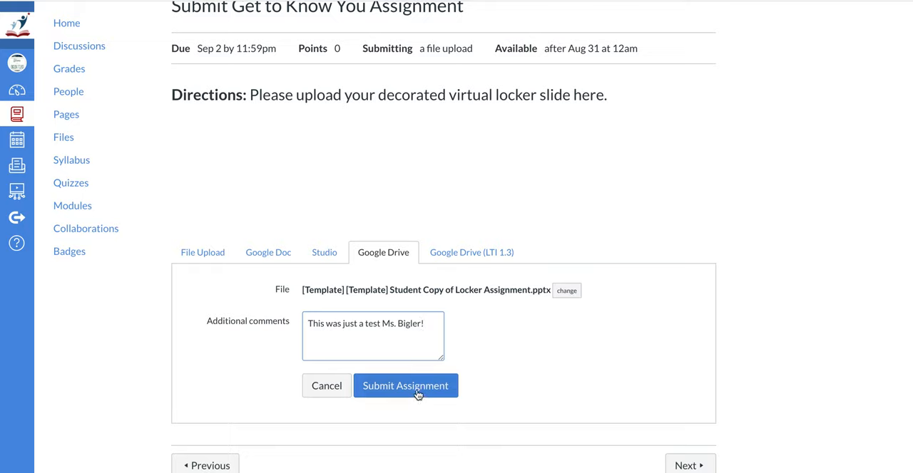
left_click(406, 386)
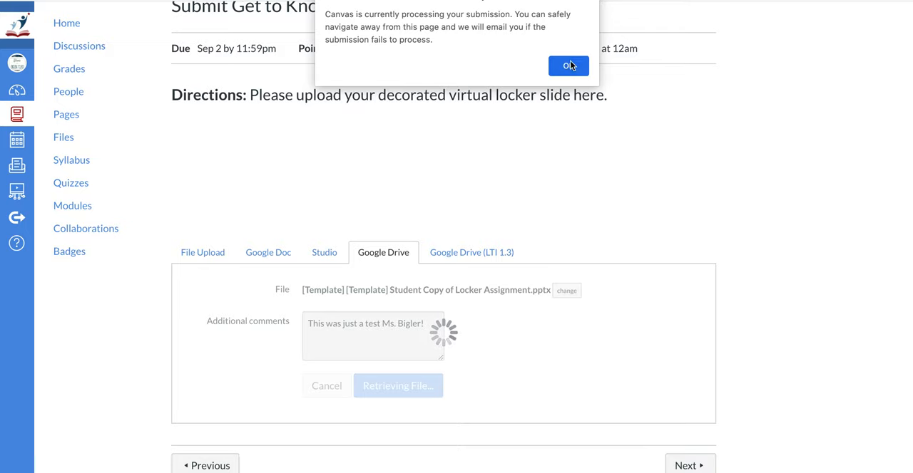
Dismiss the processing alert and begin resubmitting the assignment
left_click(568, 65)
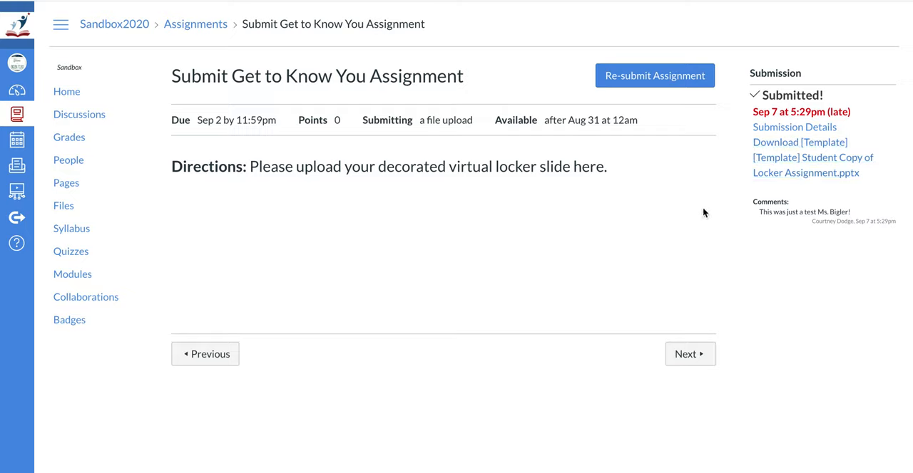
mouse_move(671, 184)
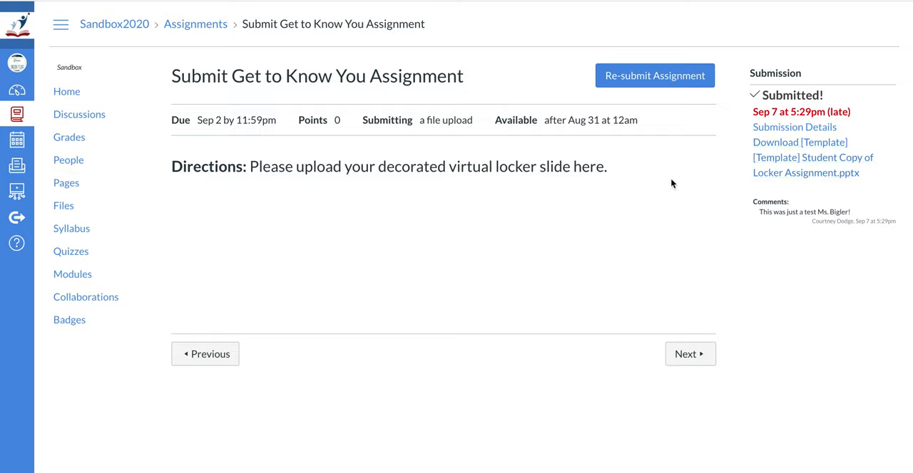
left_click(653, 76)
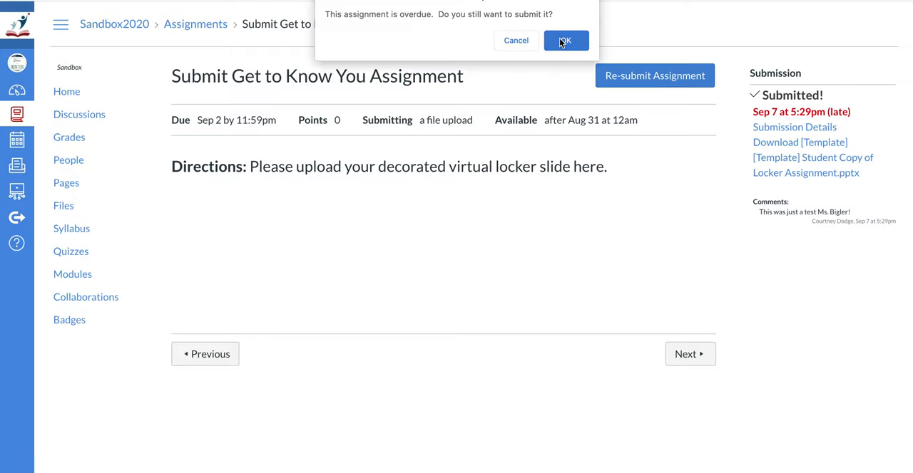
left_click(566, 40)
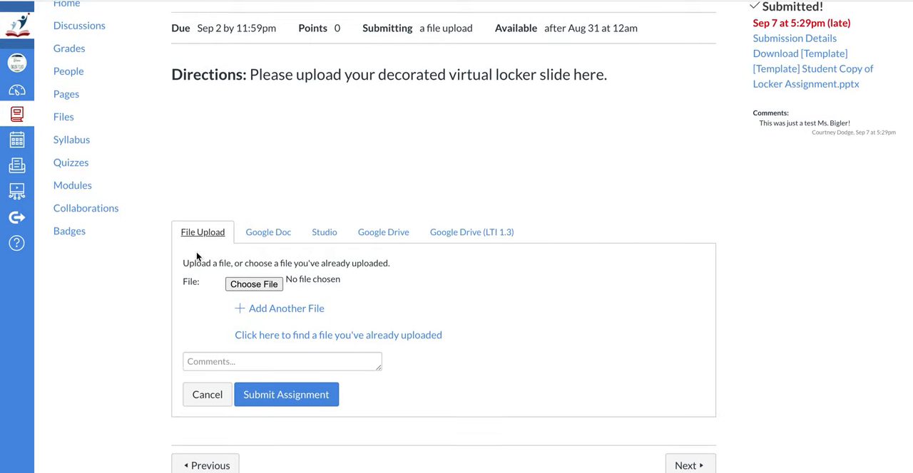
mouse_move(407, 255)
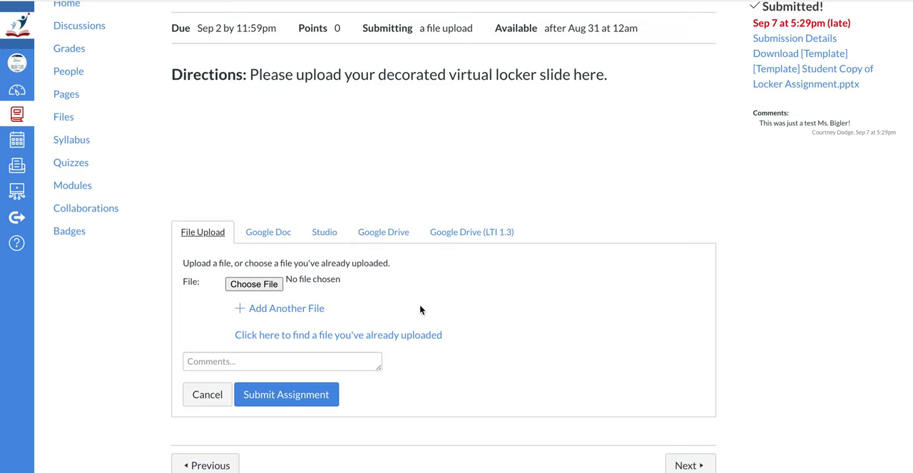
mouse_move(317, 296)
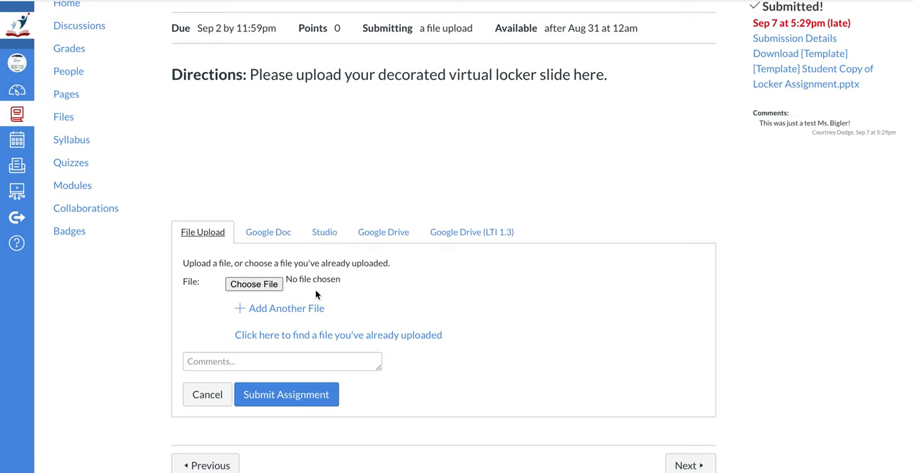
mouse_move(370, 222)
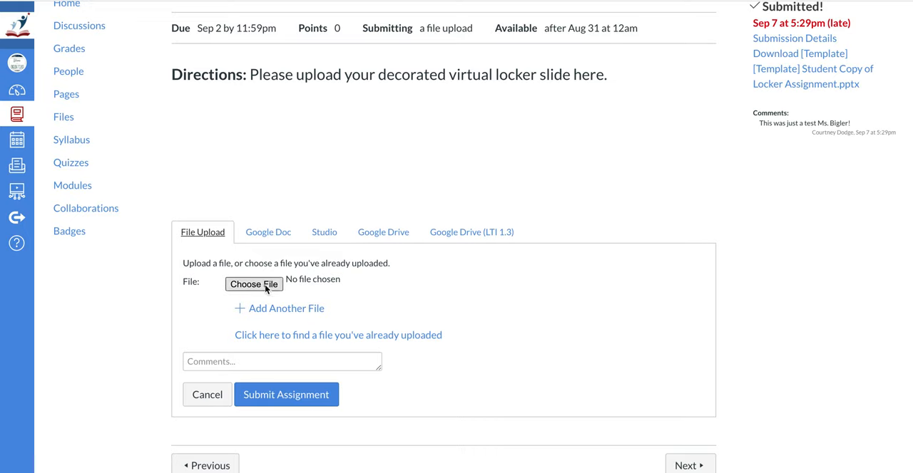
left_click(254, 284)
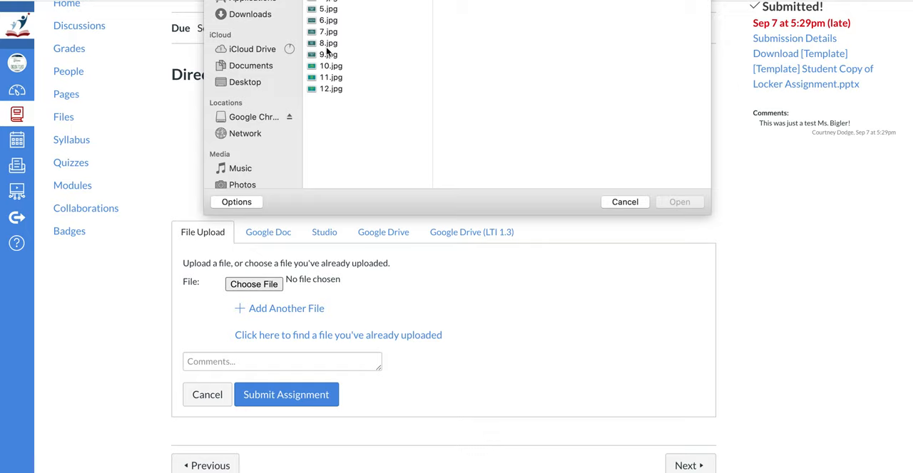
mouse_move(262, 126)
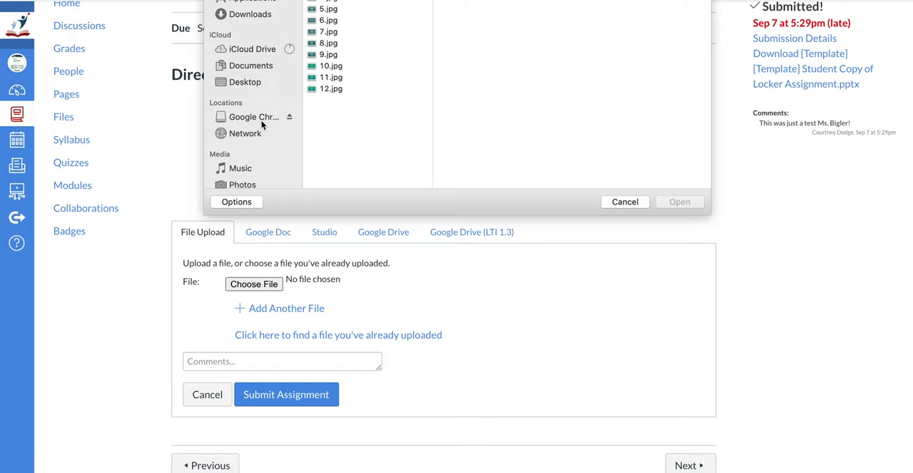
mouse_move(300, 124)
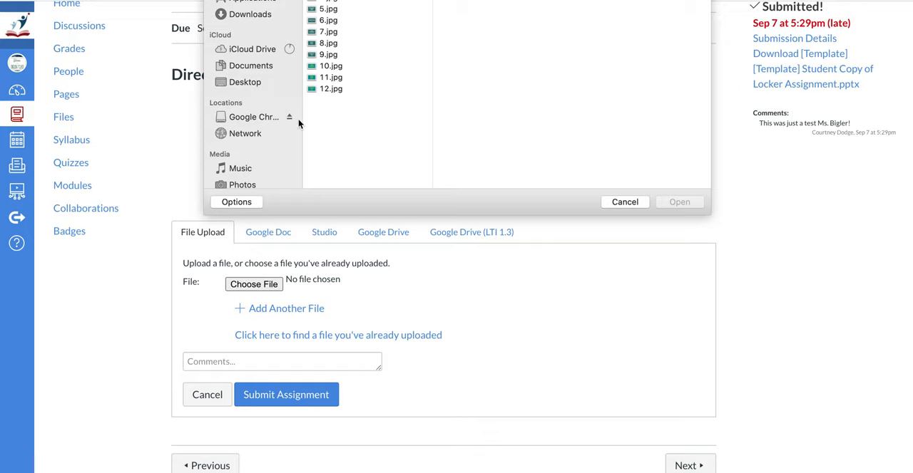
mouse_move(249, 18)
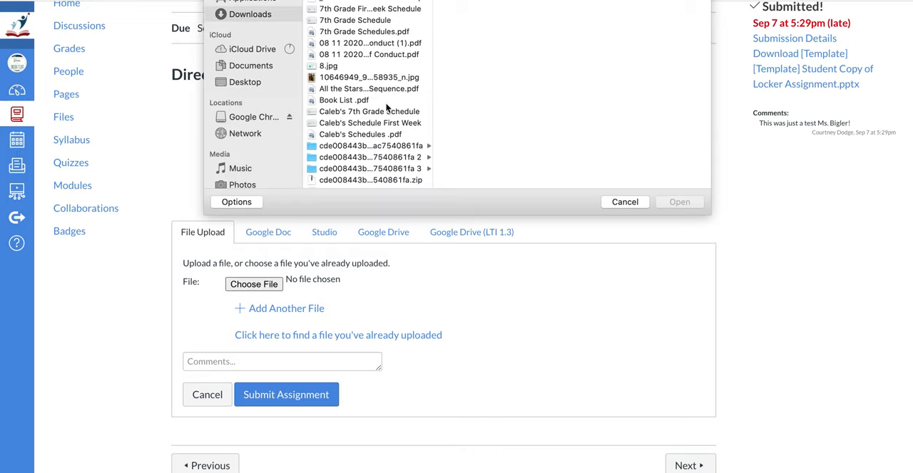
scroll("down", 3)
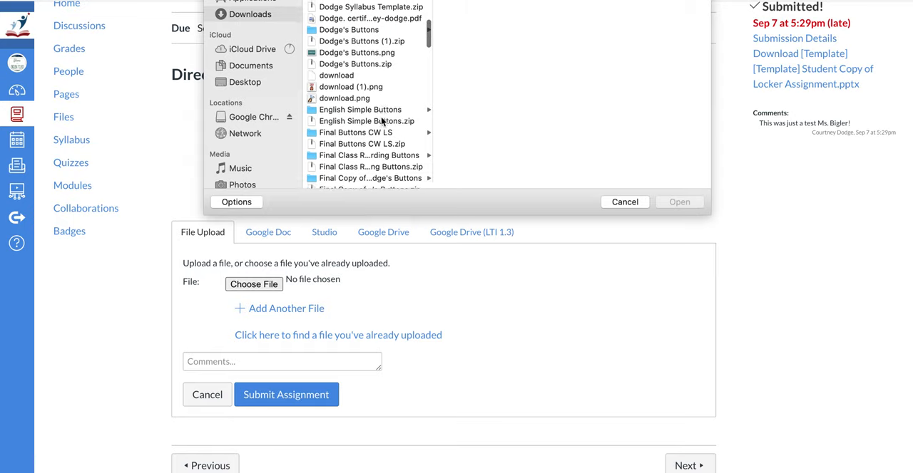
scroll("down", 3)
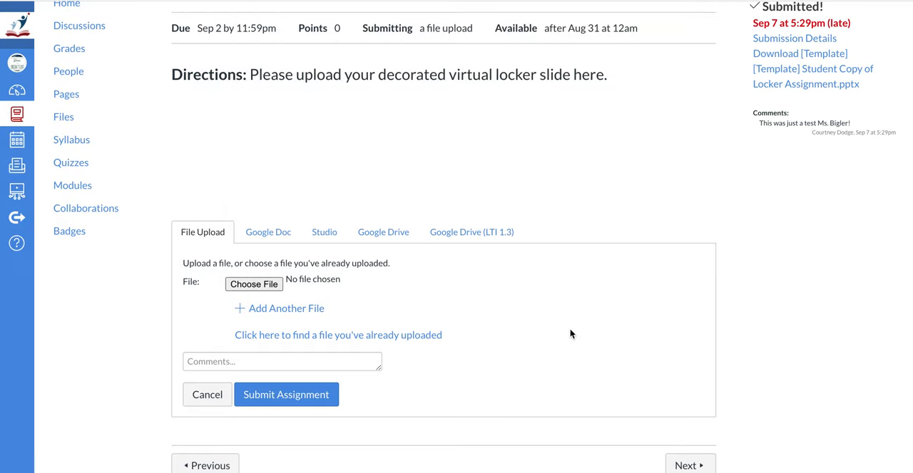
Search Google Drive for student locker files and attach the Template Student Copy file
left_click(382, 231)
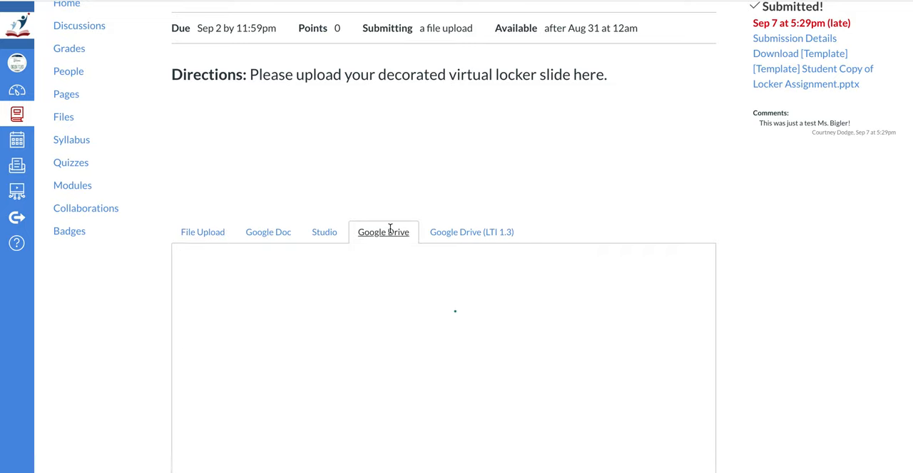
left_click(383, 232)
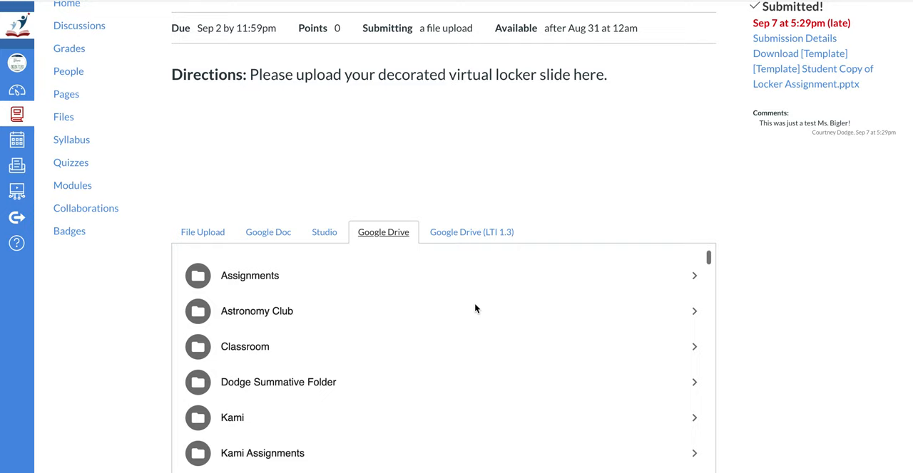
scroll("down", 3)
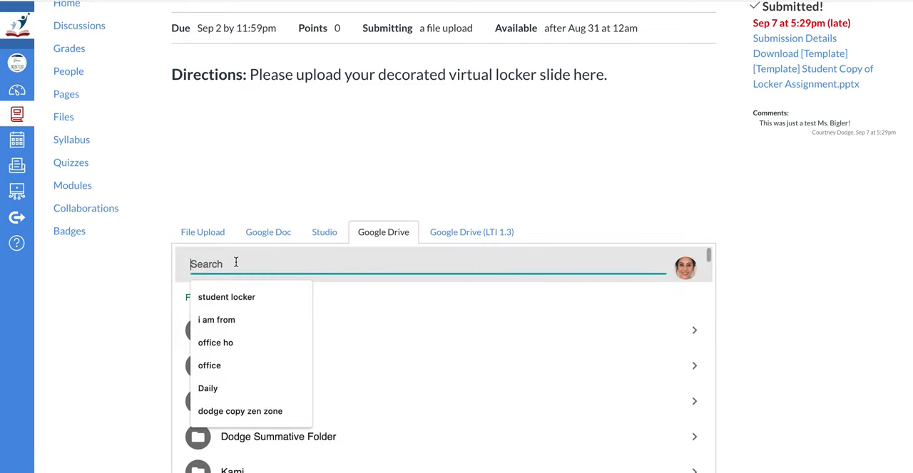
left_click(226, 297)
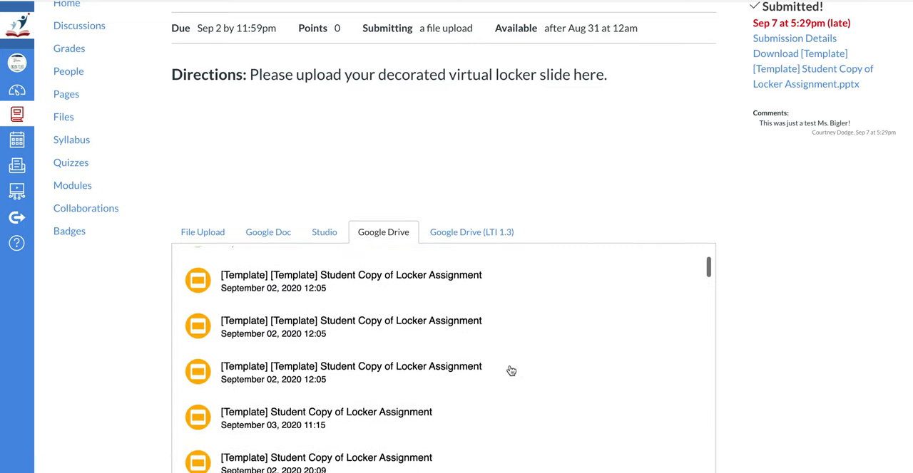
left_click(350, 284)
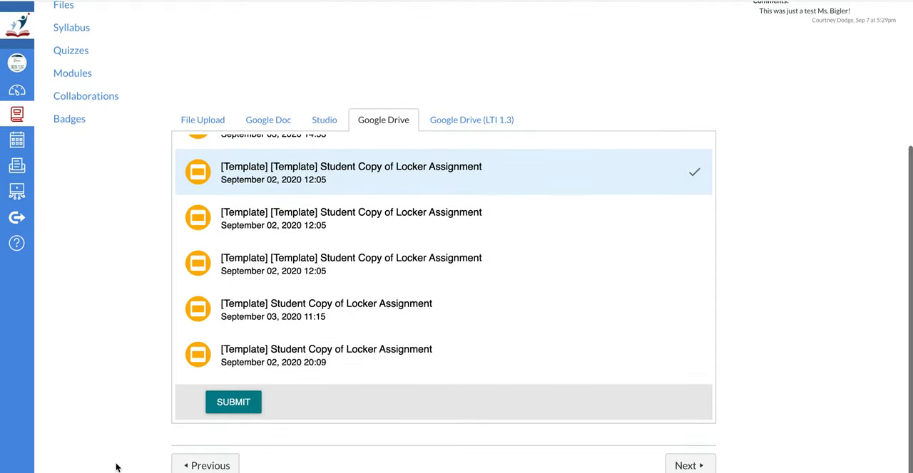
left_click(233, 402)
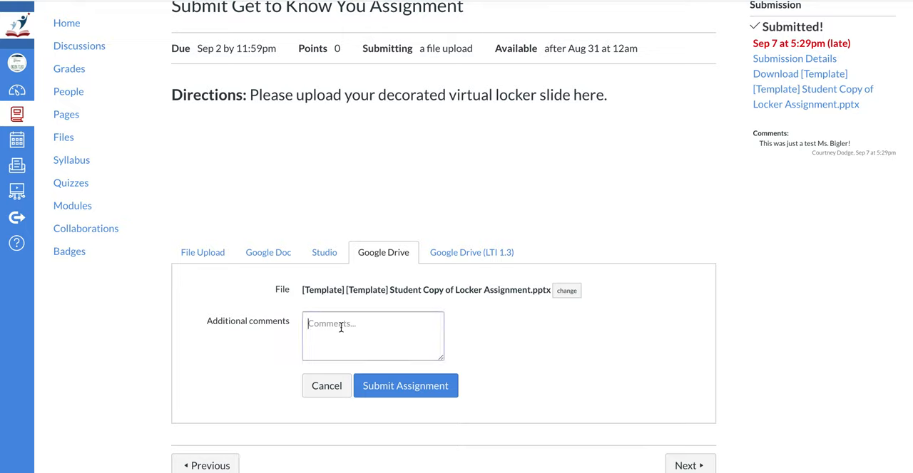
Submit the resubmission with the comment 'This is just a test!' and dismiss the processing alert
type("This is")
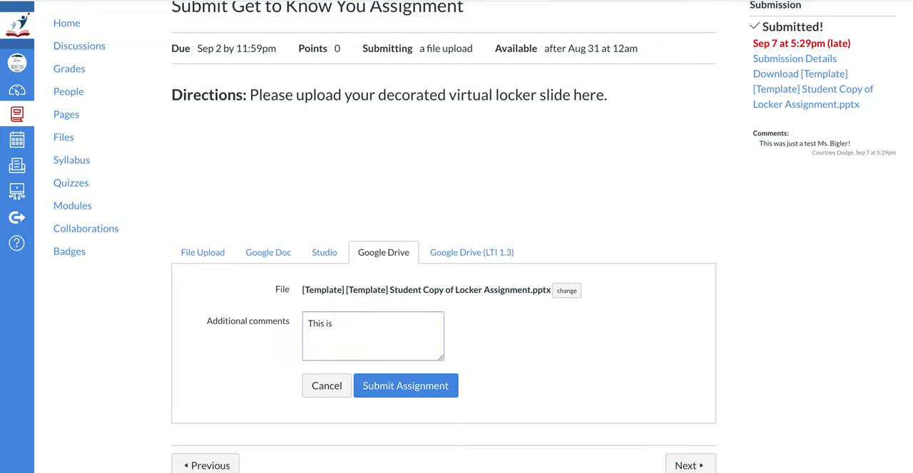
type("just")
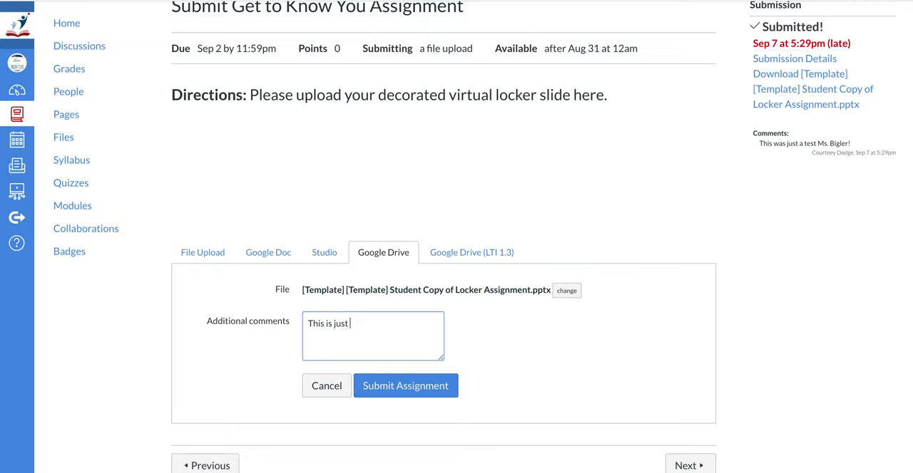
type("a test!")
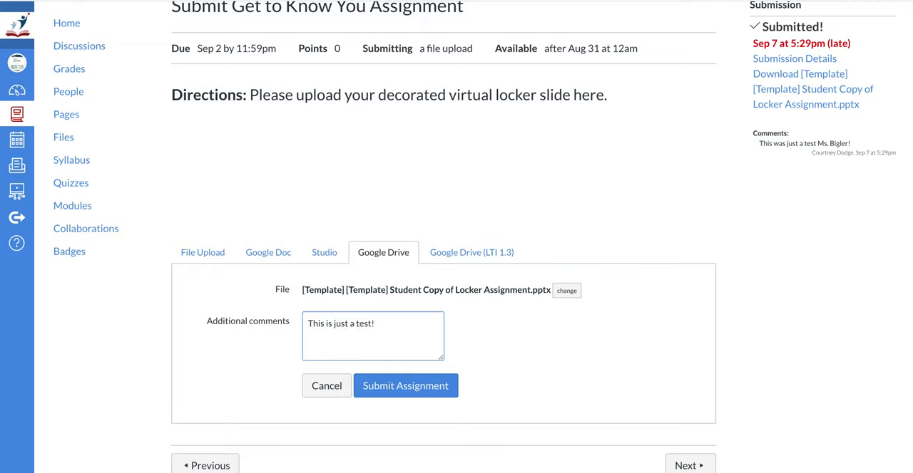
left_click(405, 385)
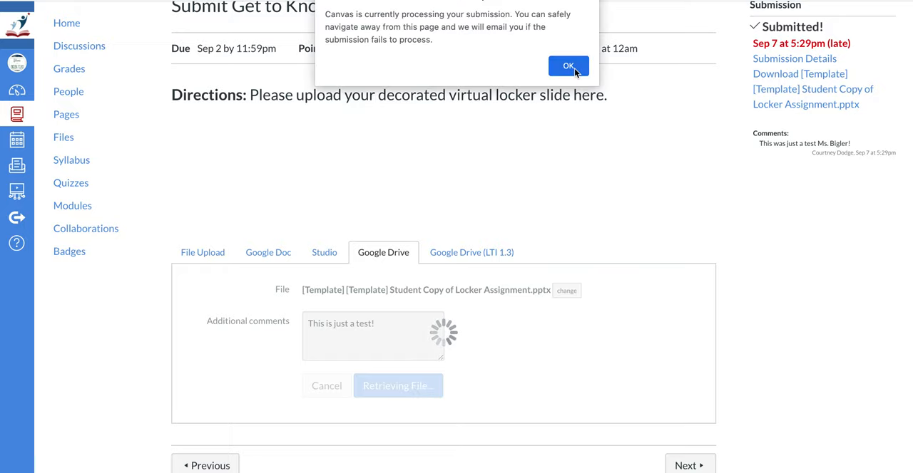
left_click(568, 65)
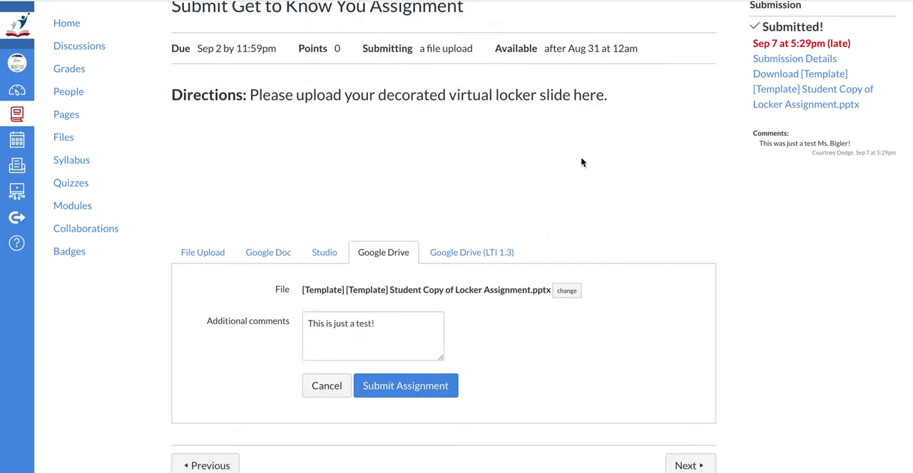
left_click(405, 386)
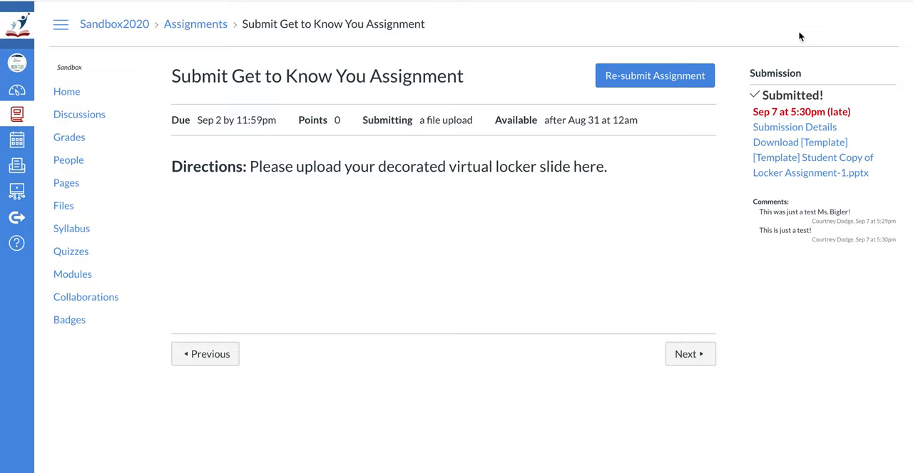
mouse_move(604, 303)
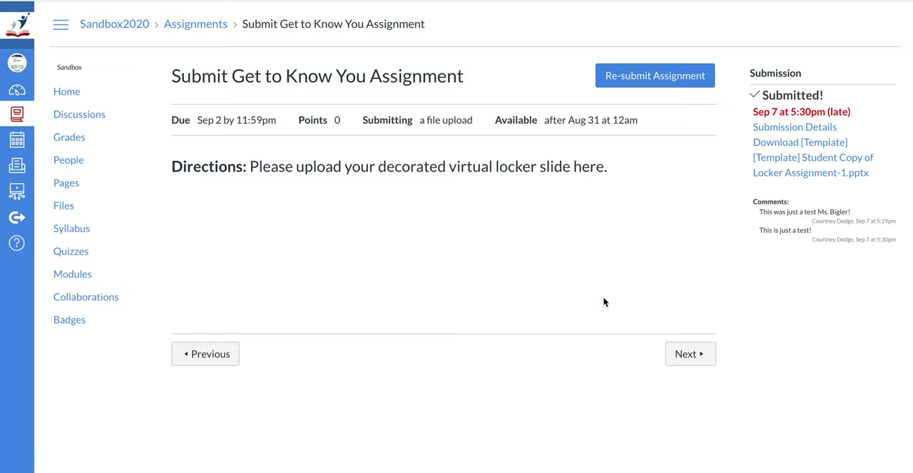
mouse_move(794, 127)
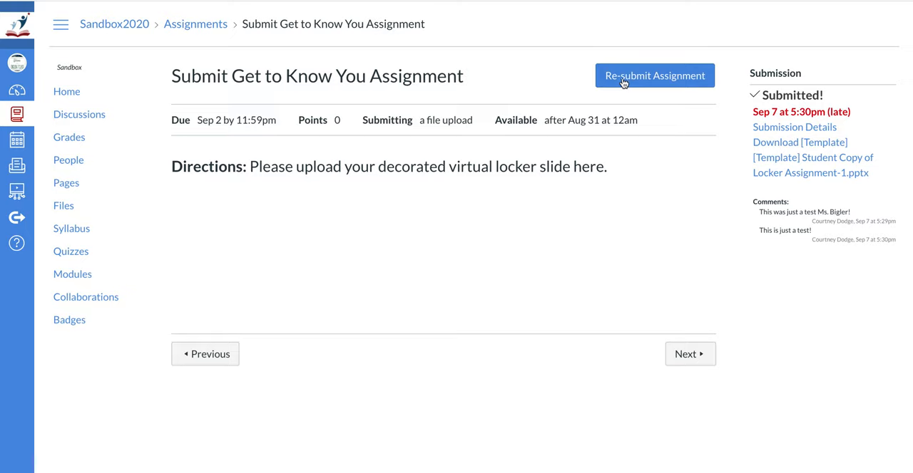
mouse_move(644, 86)
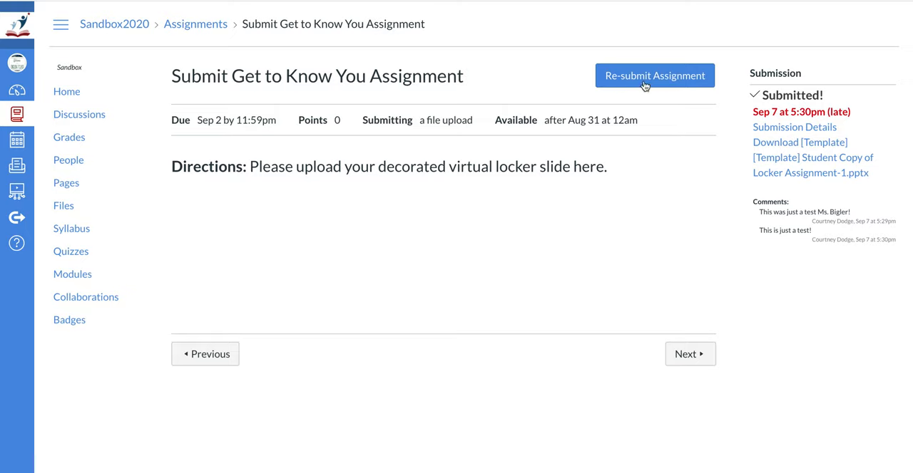
mouse_move(653, 247)
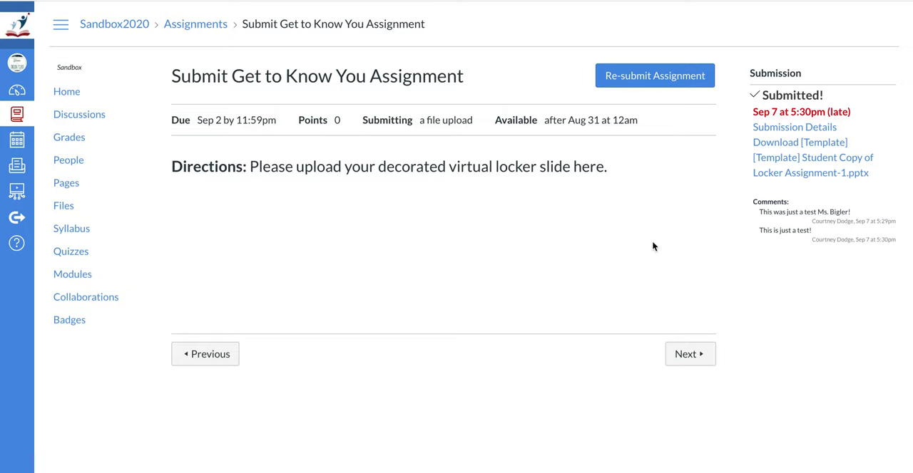
mouse_move(620, 215)
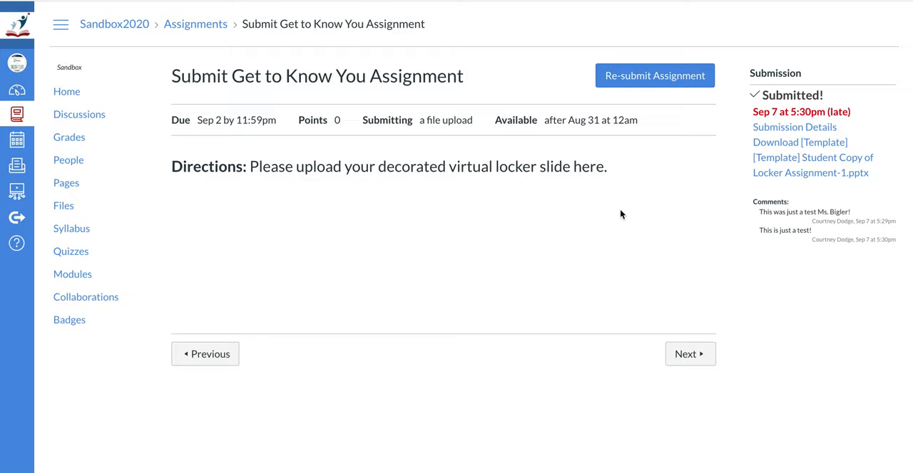